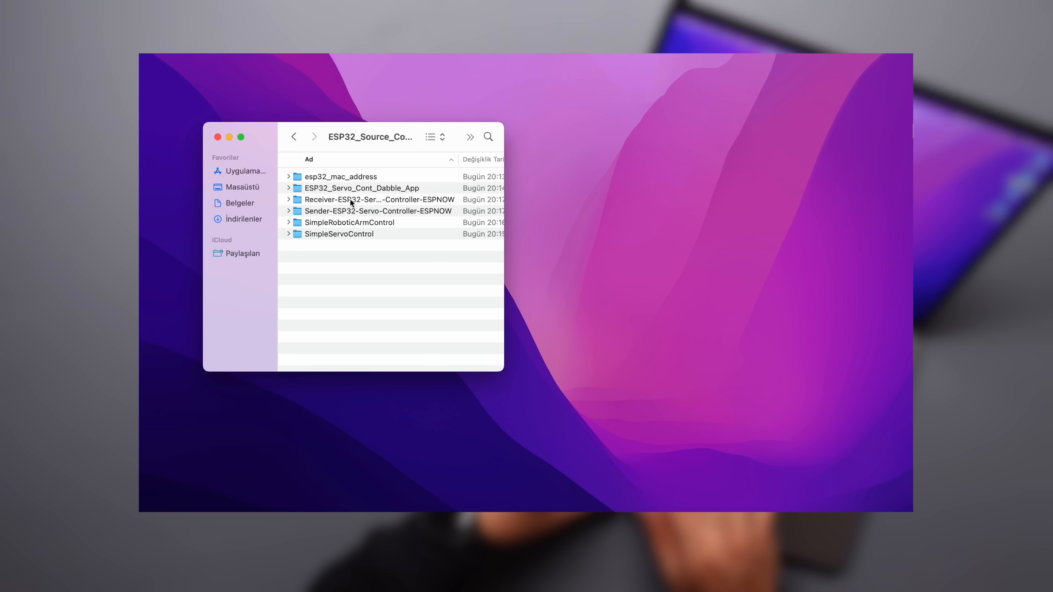
Step: Launch SimpleServoControl.ino from the SimpleServoControl folder in Finder
{"action": "double_click", "coordinate": [339, 234]}
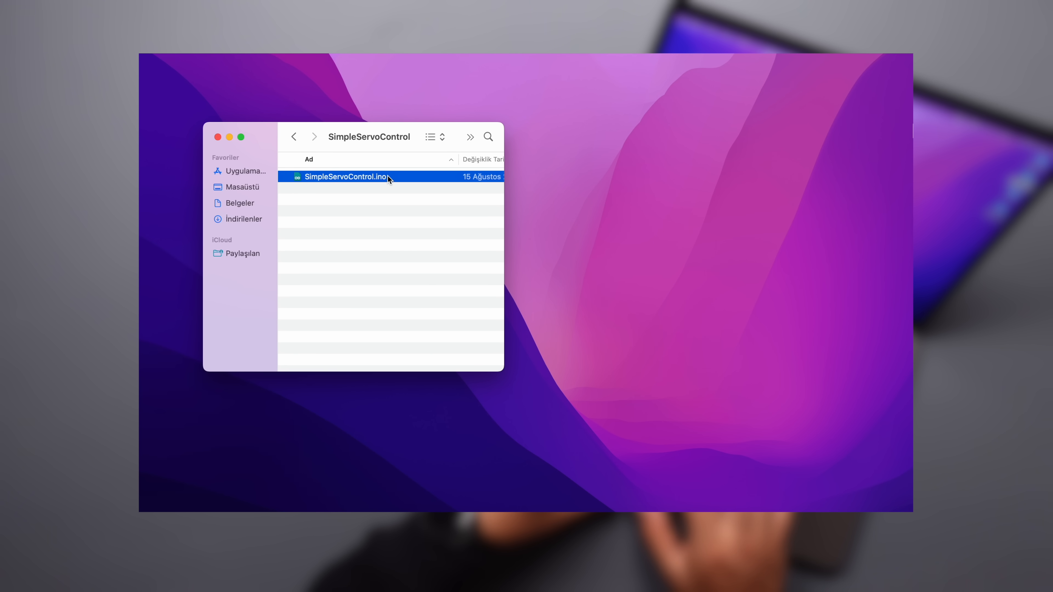
{"action": "double_click", "coordinate": [346, 177]}
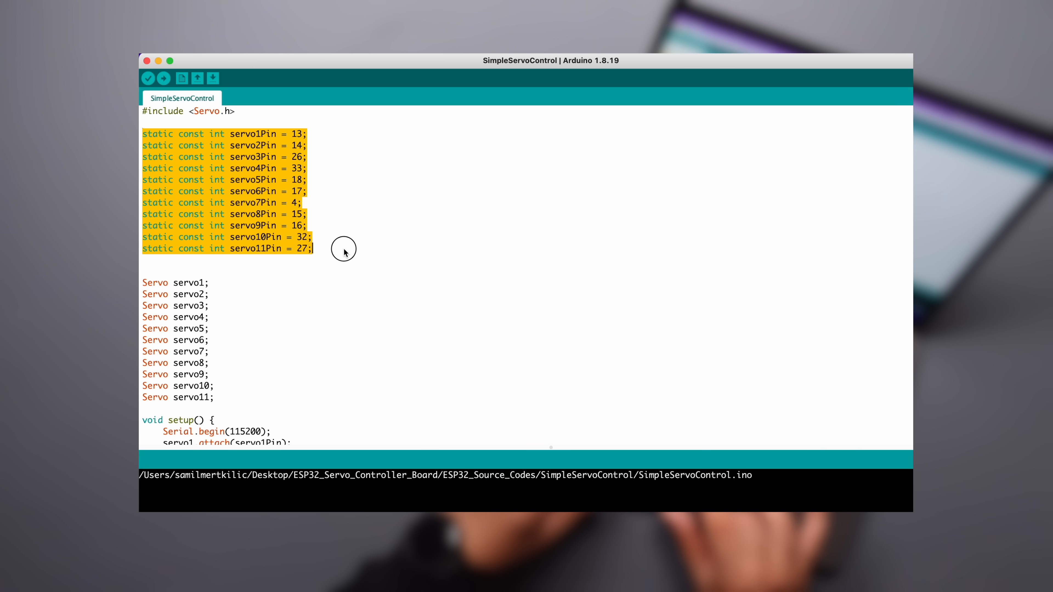
Step: Scroll through the pin definitions, setup() attach calls and the 0-180 sweep loop
{"action": "scroll", "scroll_direction": "down", "scroll_amount": 3}
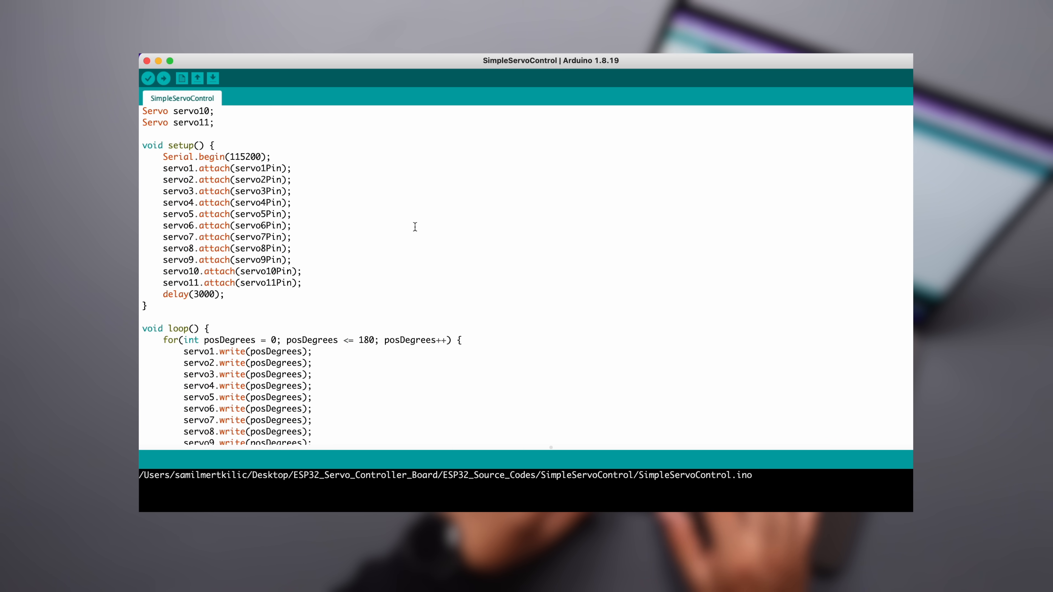
{"action": "scroll", "scroll_direction": "down", "scroll_amount": 3}
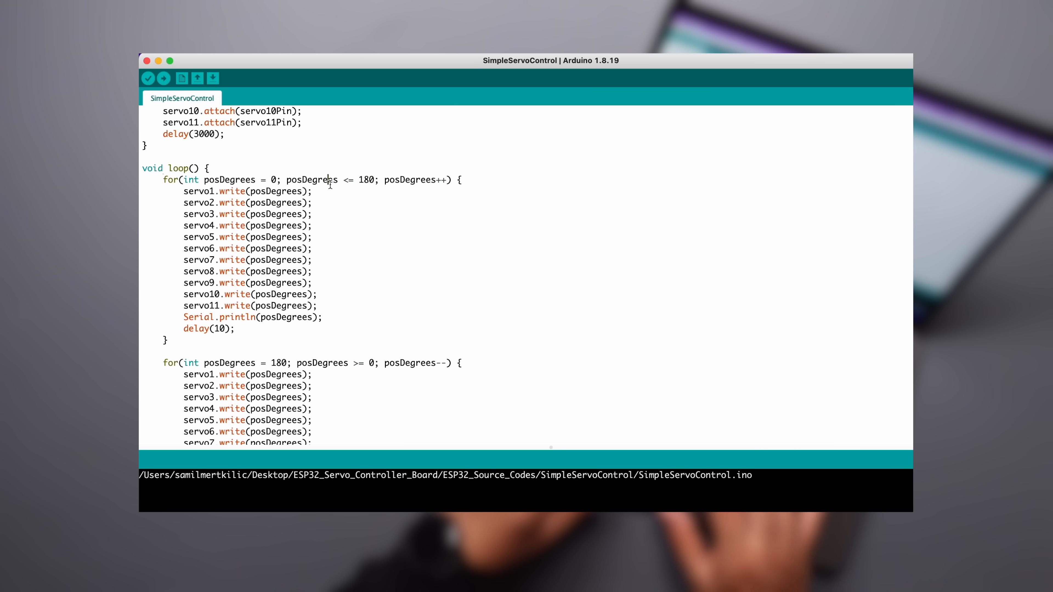